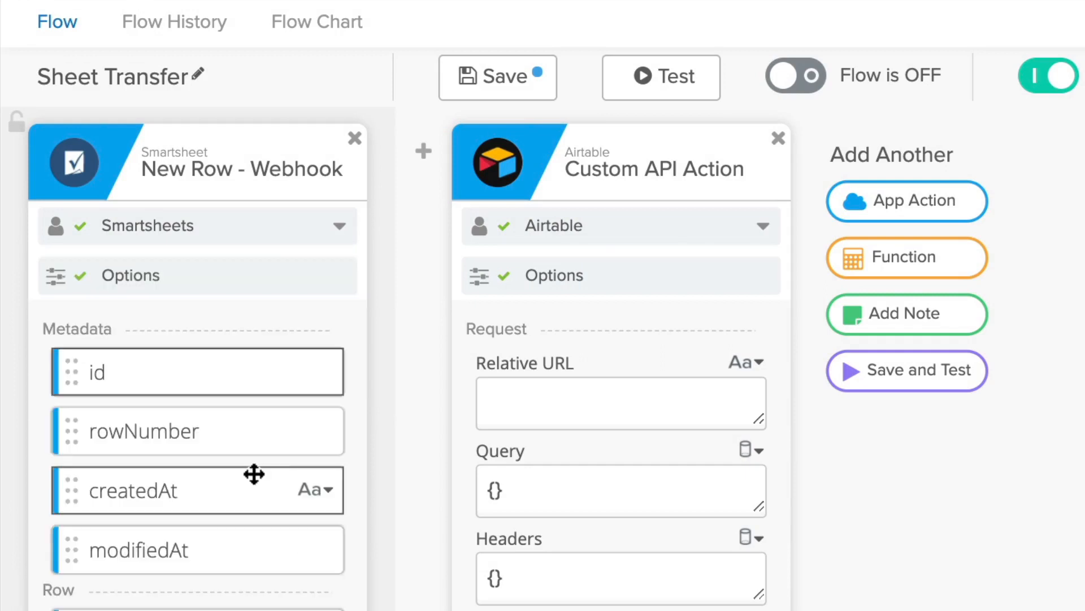
Set the Airtable Custom API Action card's request type to POST and save it.
click(554, 275)
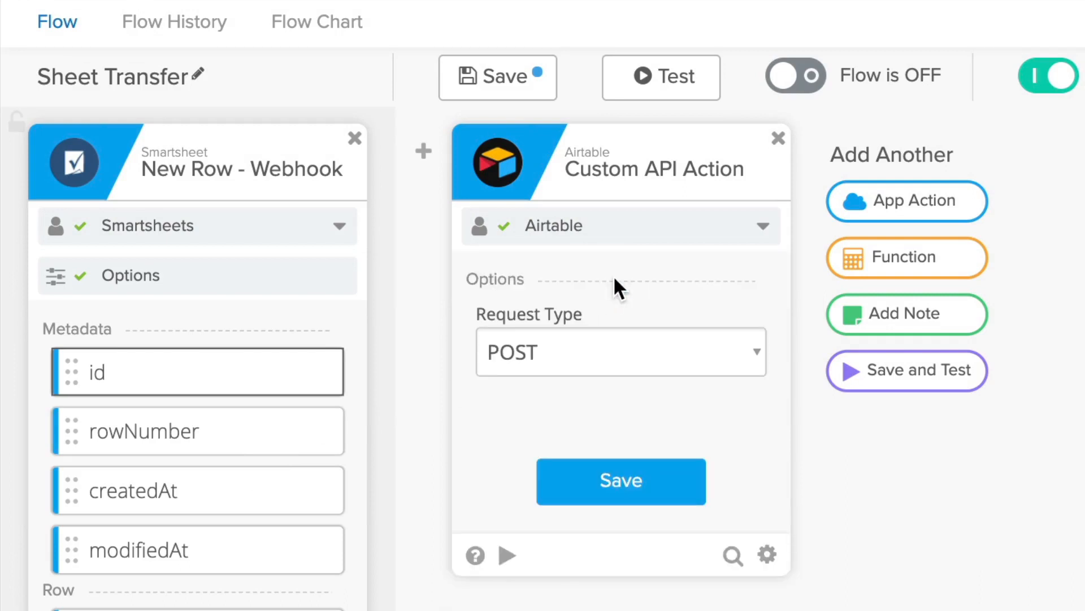
mouse_move(616, 477)
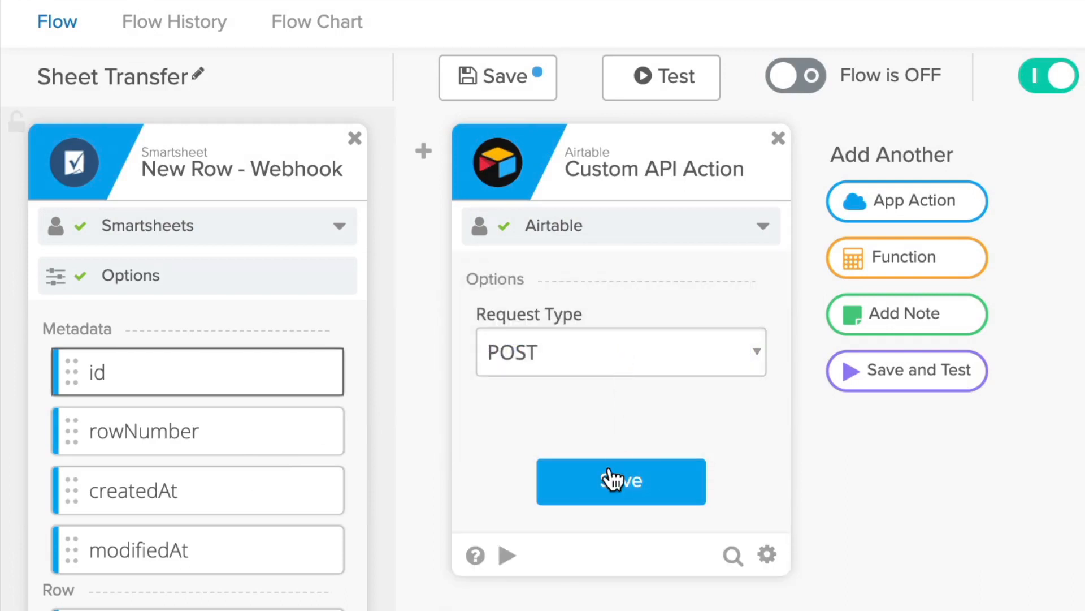
click(619, 481)
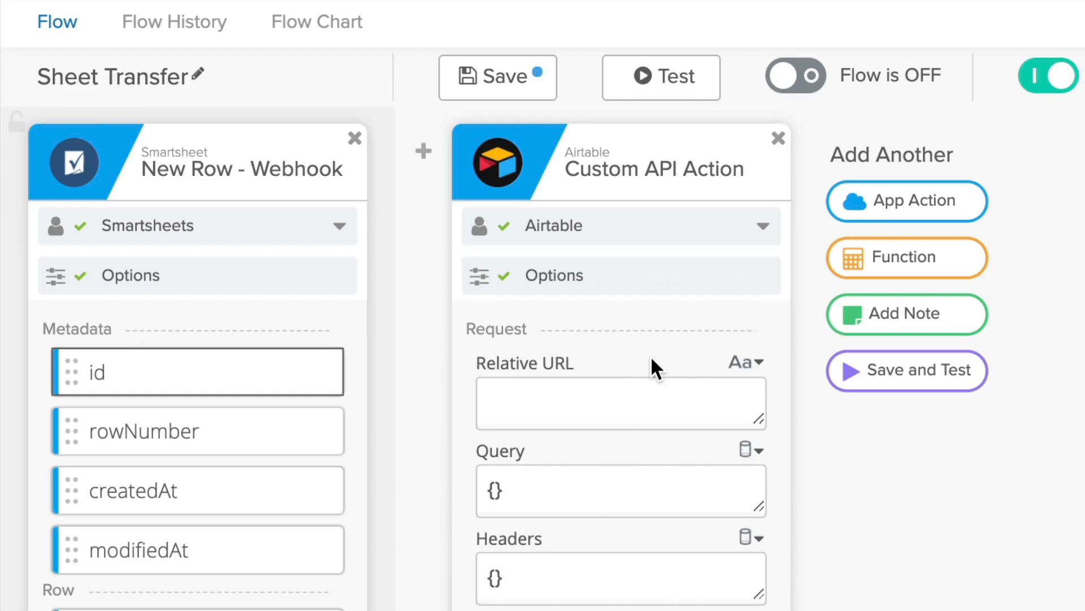
mouse_move(658, 358)
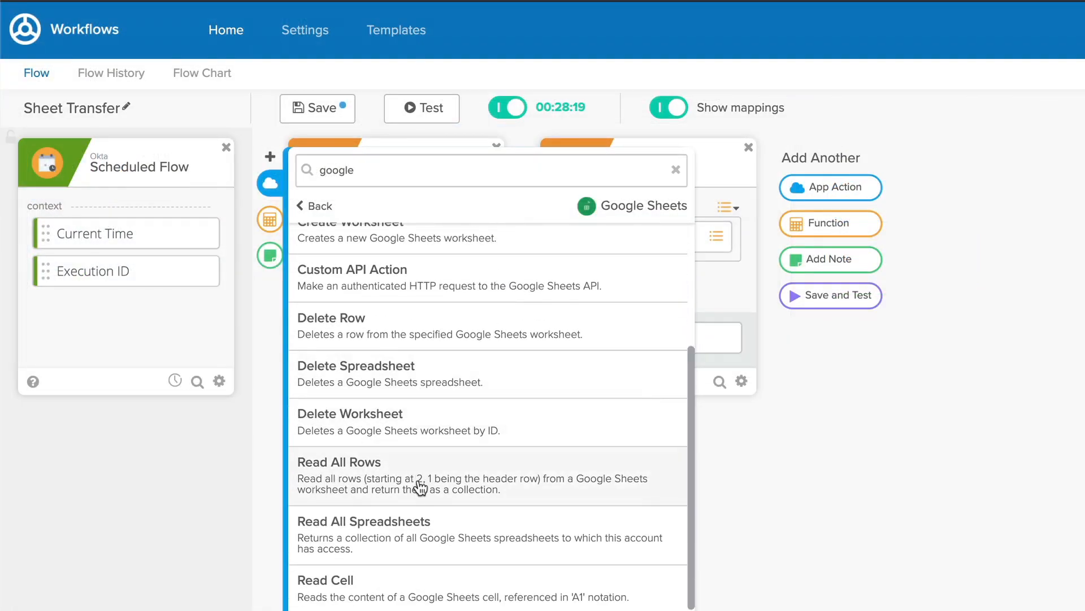
Add a Google Sheets Read All Rows card reading Sheet1 of Mindchip 24 Global Sales.
click(339, 462)
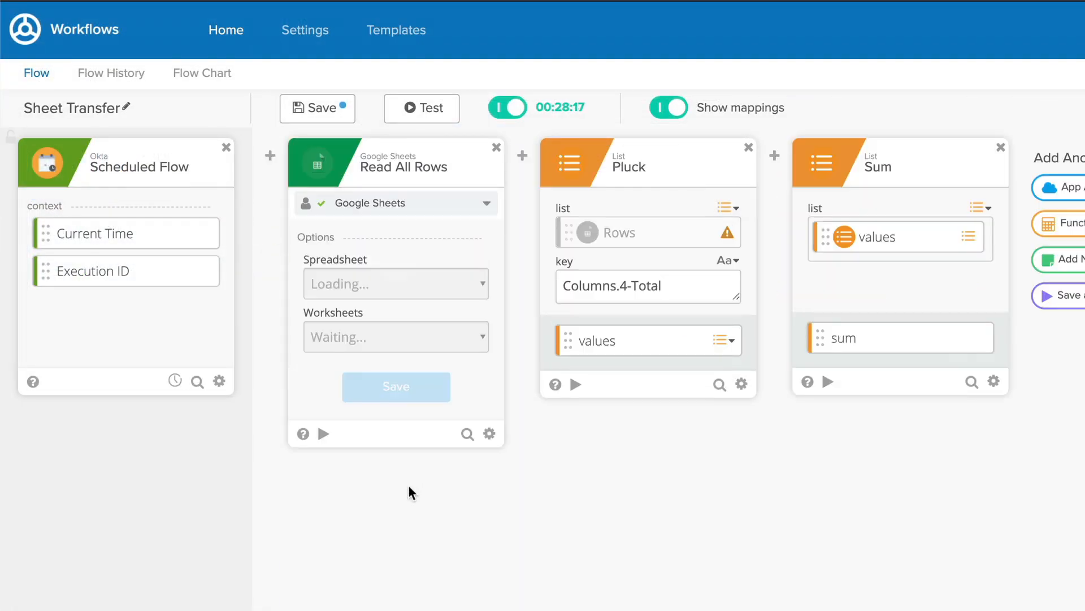
click(395, 283)
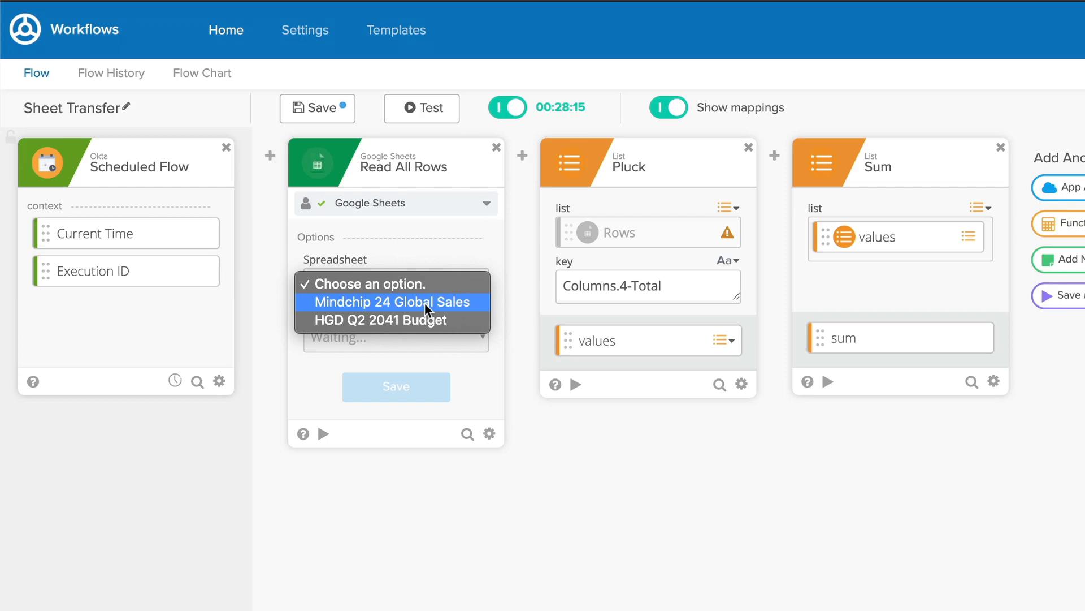
click(391, 302)
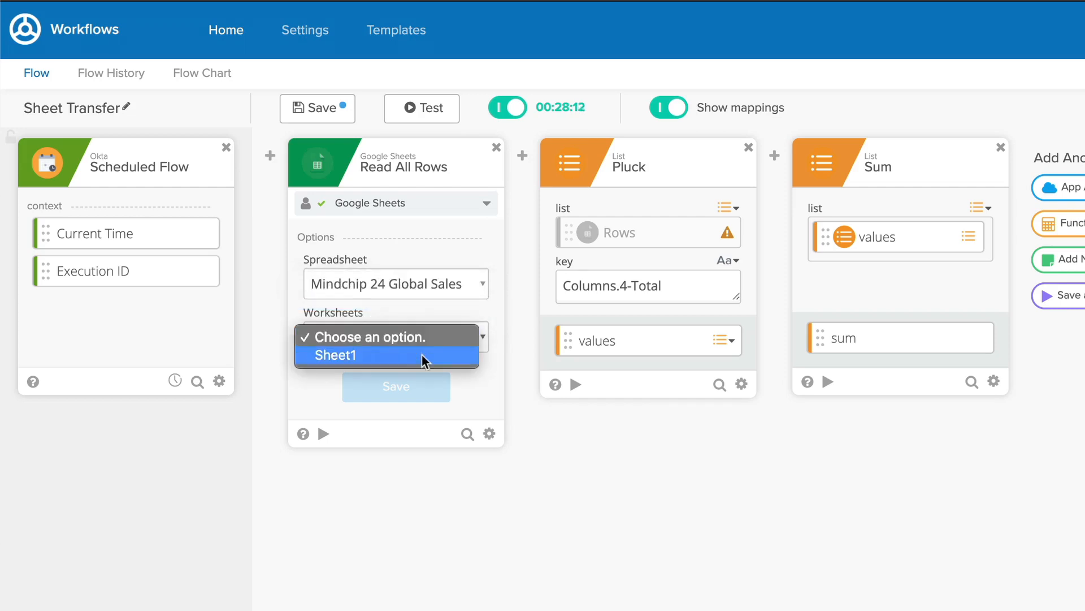
click(335, 355)
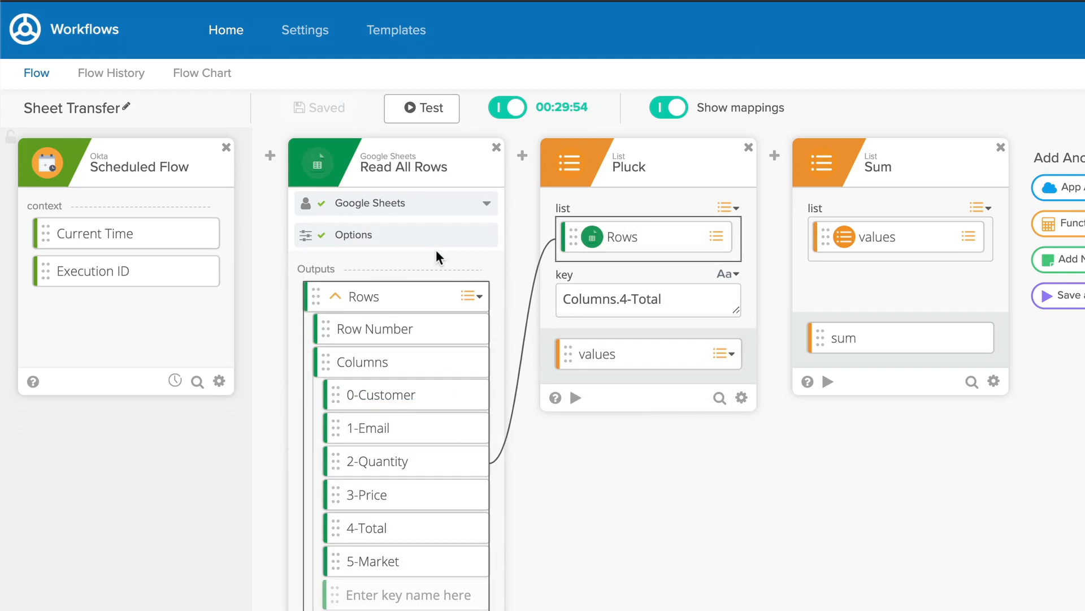
Switch the Read All Rows card's spreadsheet to HGD Q2 2041 Budget and save.
click(352, 234)
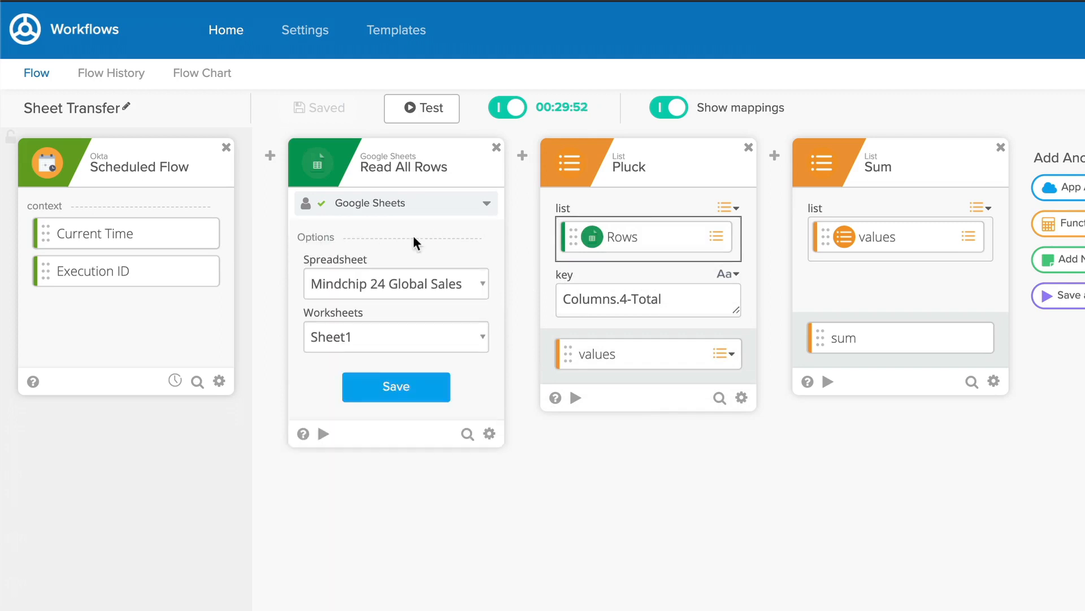
click(396, 283)
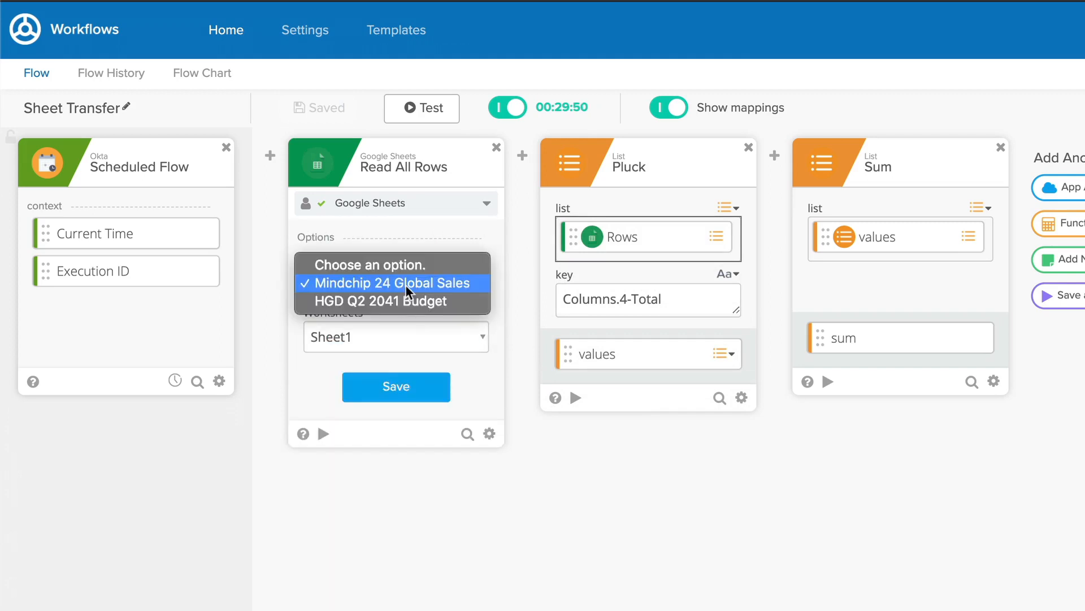
click(386, 300)
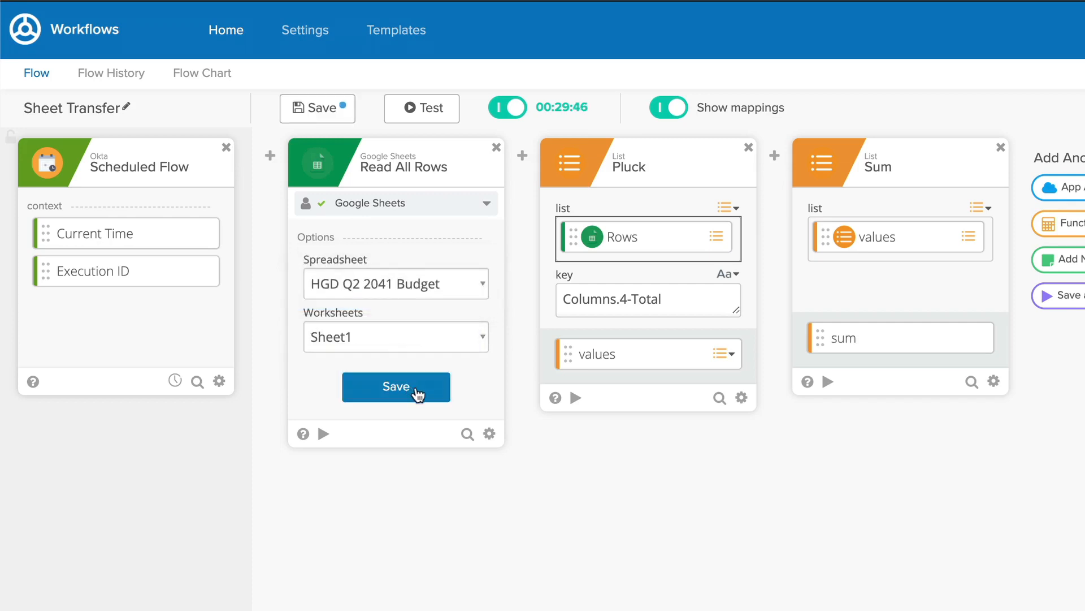
click(395, 386)
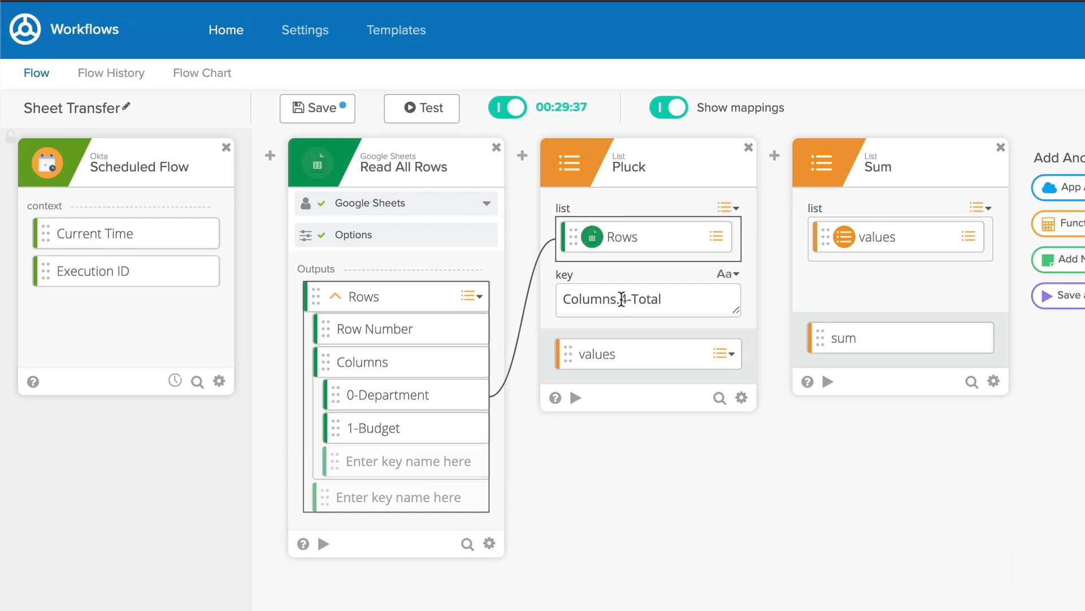
Replace the Pluck key Columns.4-Total with Columns.1-Budget.
text(Columns.1-B)
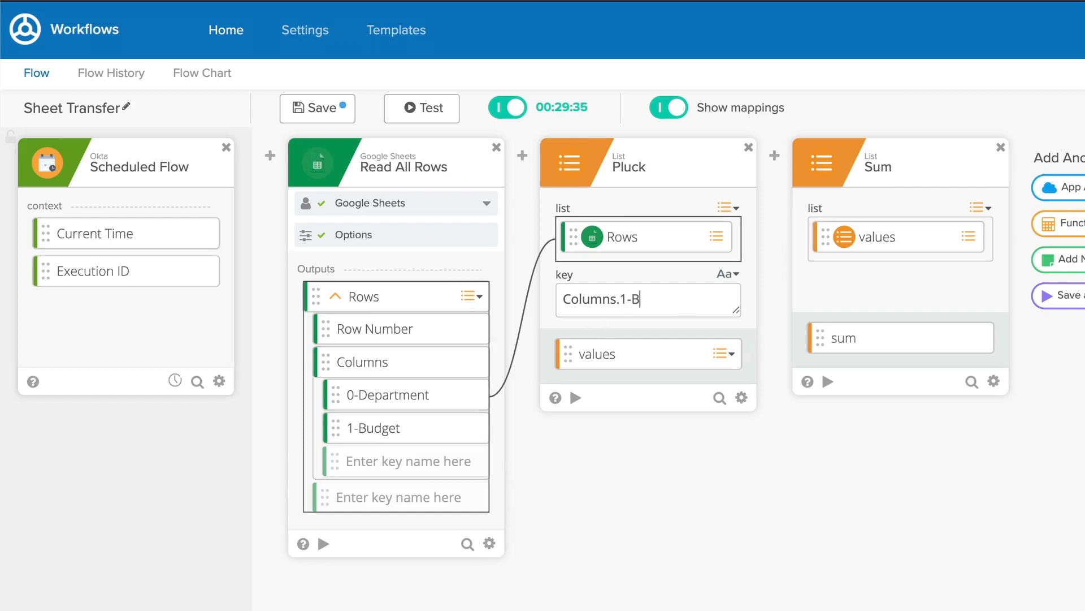
text(udget)
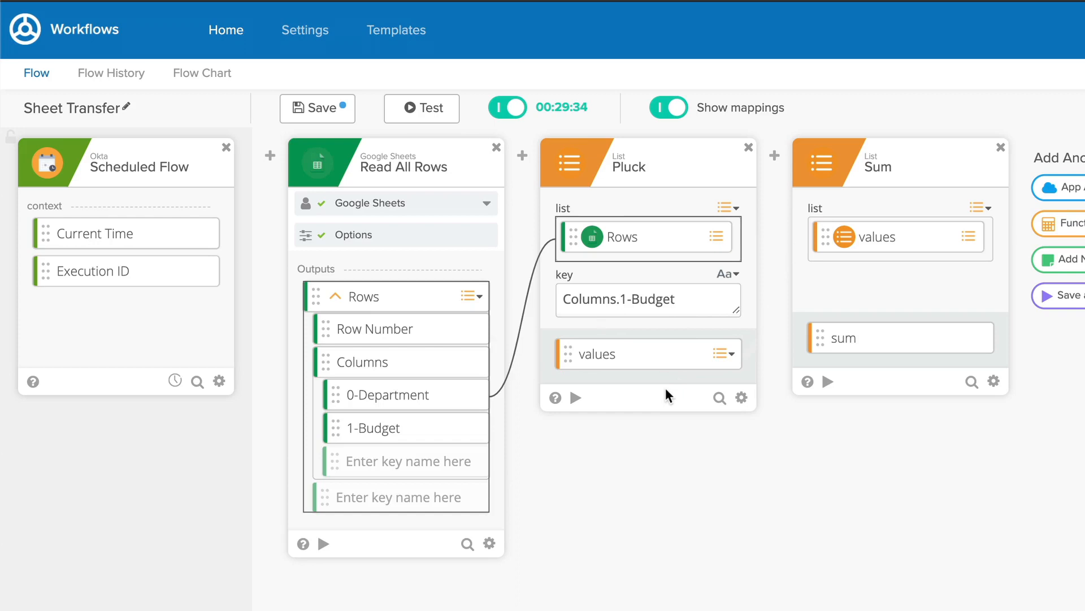